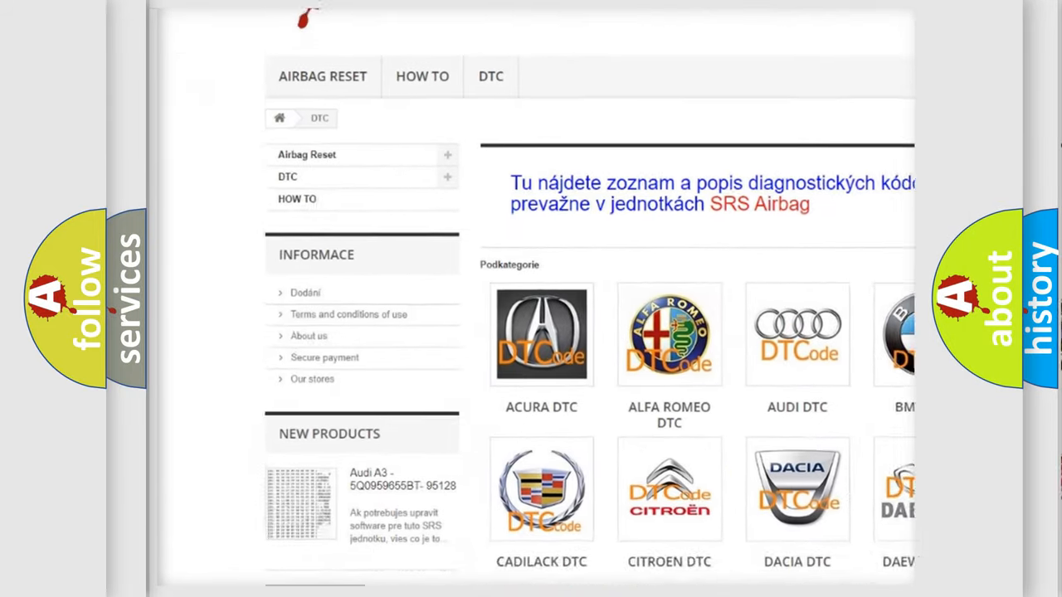
pyautogui.scroll(-3)
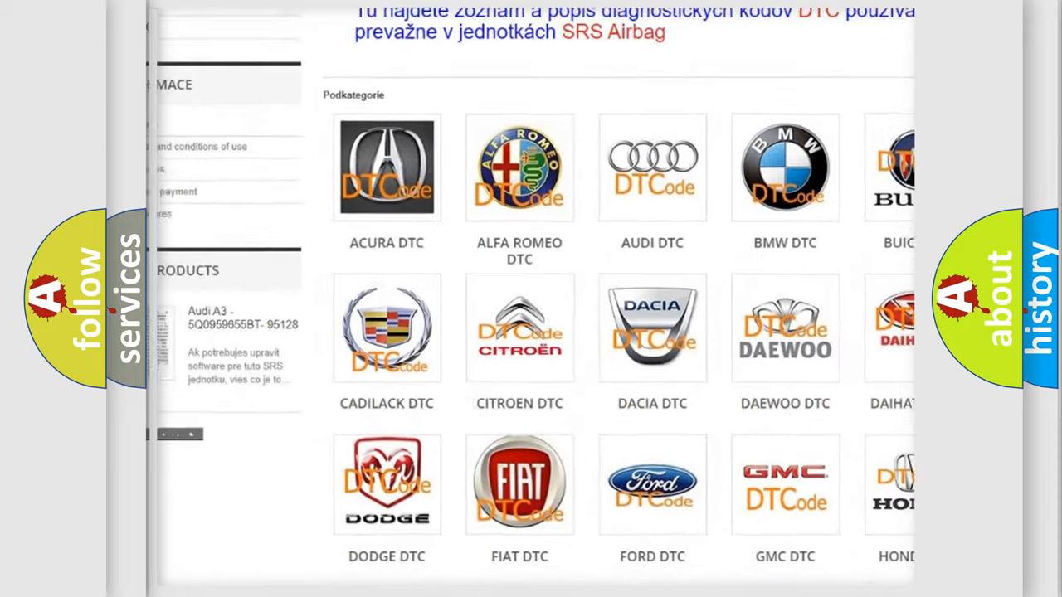
pyautogui.scroll(-3)
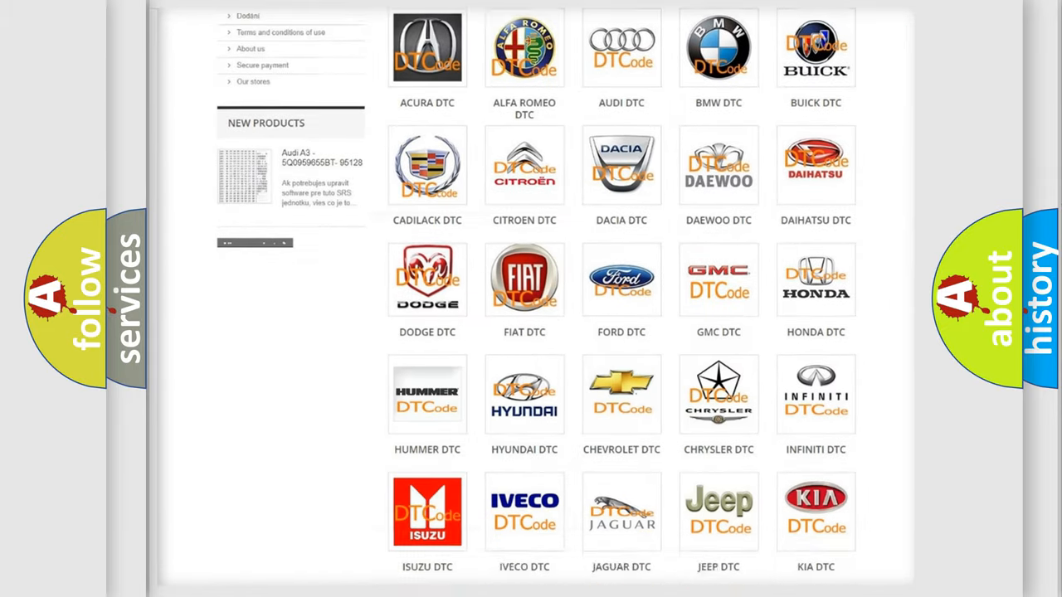
pyautogui.scroll(-3)
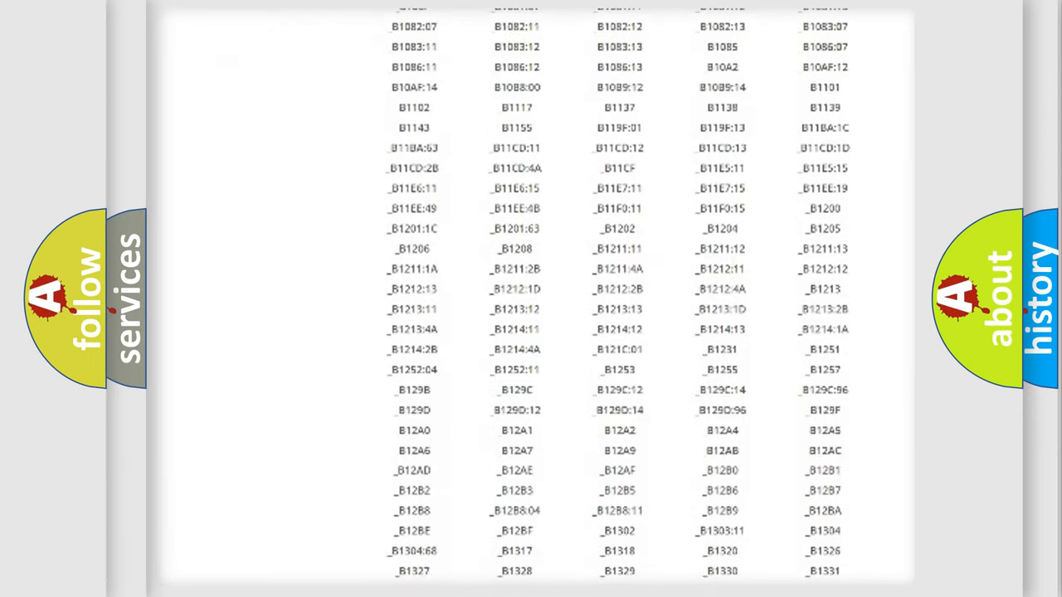
pyautogui.scroll(-3)
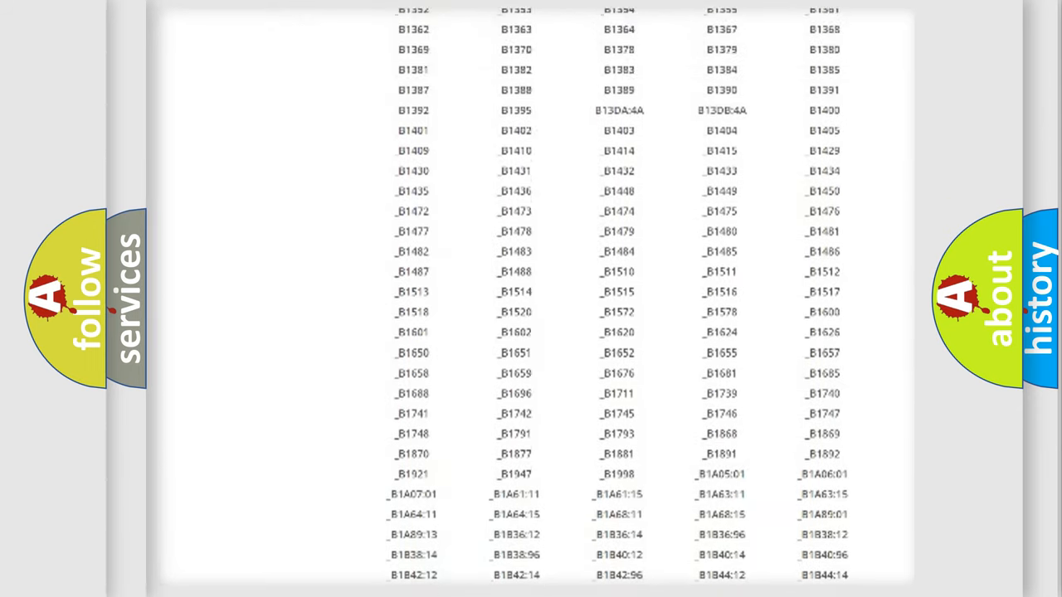
pyautogui.scroll(3)
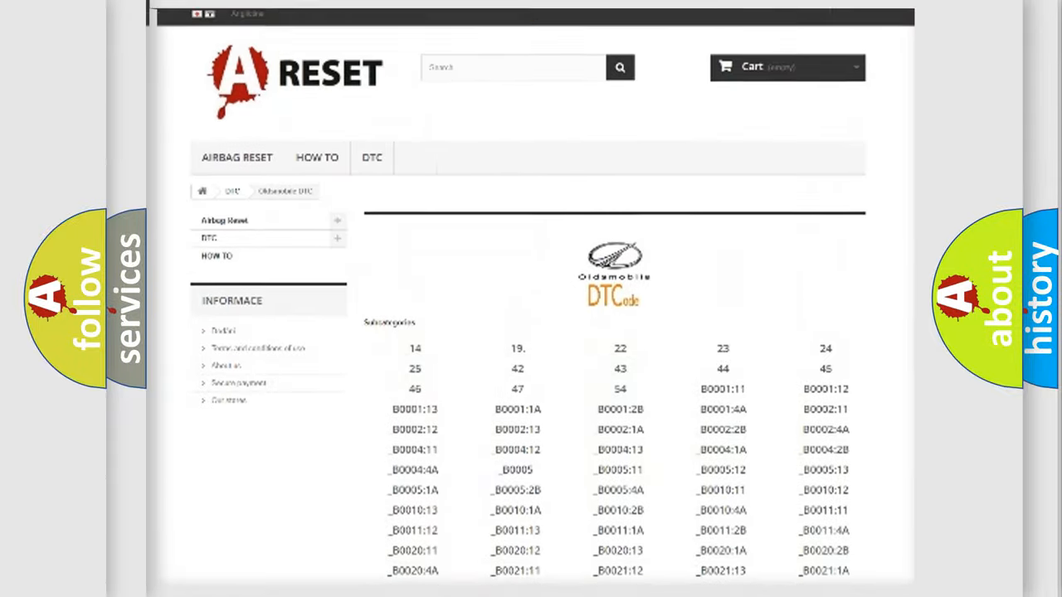